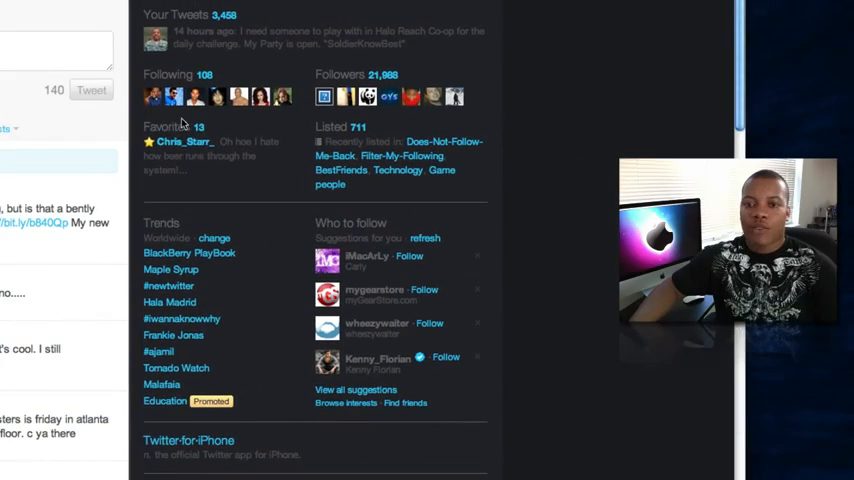
mouse_move(160, 262)
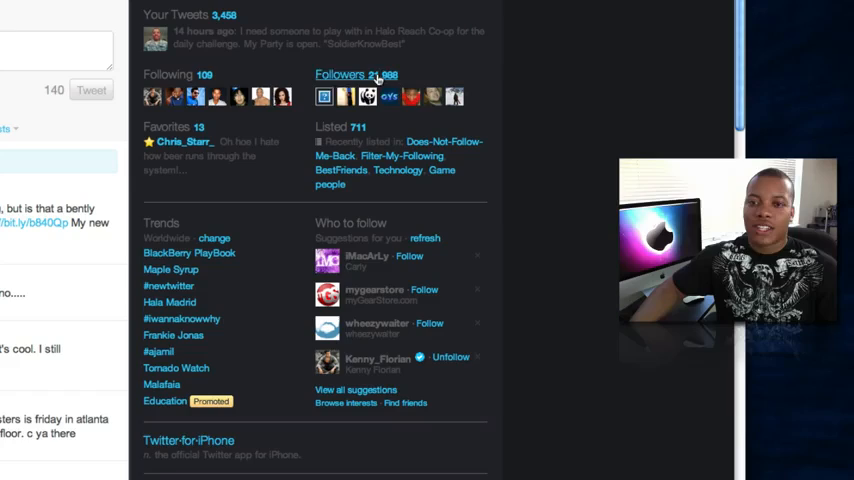
mouse_move(212, 128)
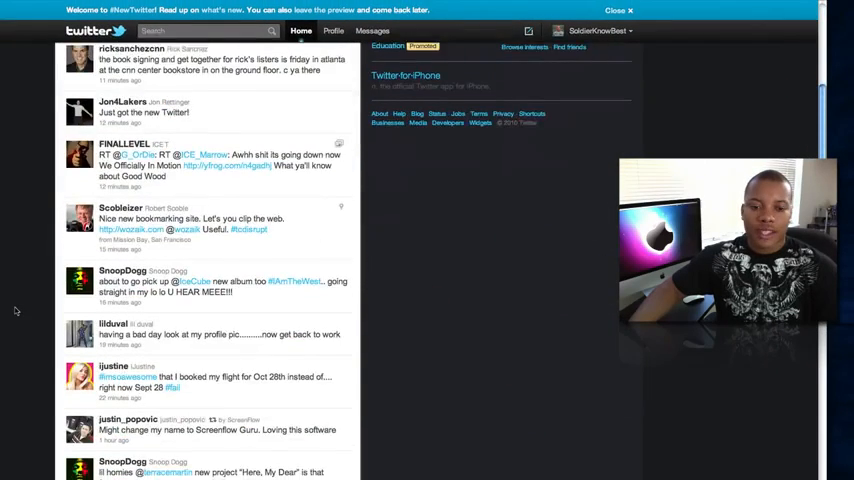
- Scroll the timeline to the tweet containing the YouTube link and show its embedded video
scroll(down, 3)
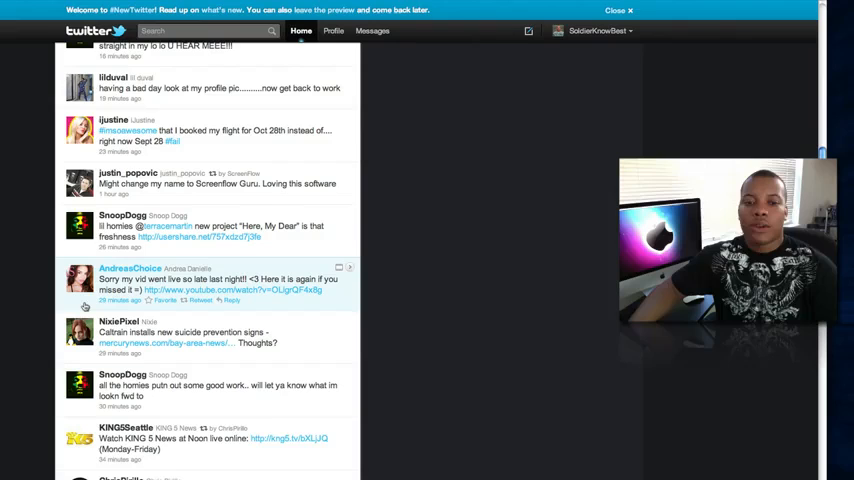
scroll(up, 3)
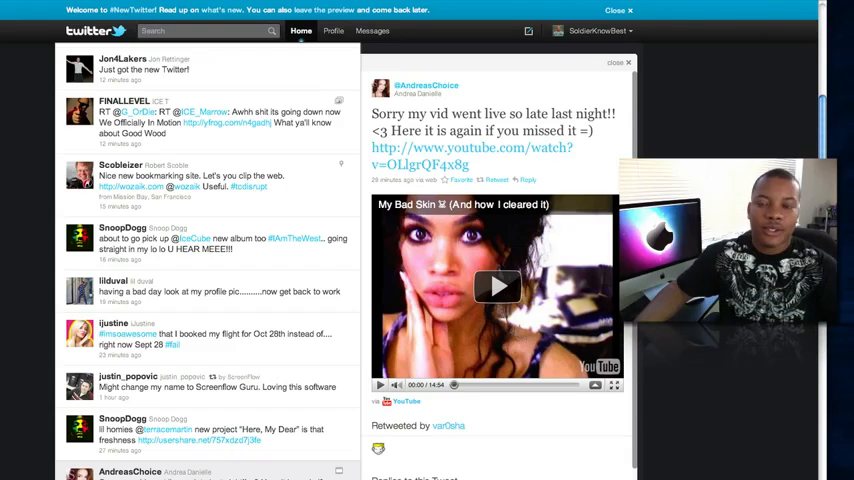
- Play the embedded YouTube video, then reveal the Replies to this Tweet section below it
click(496, 288)
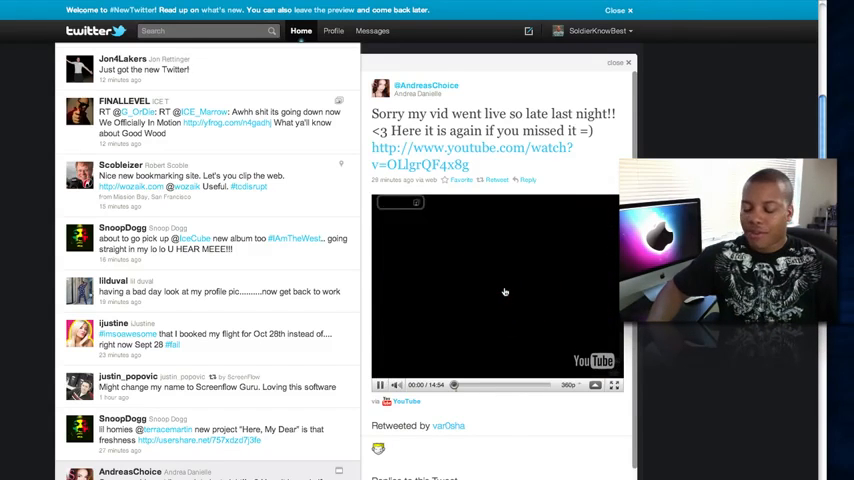
click(496, 290)
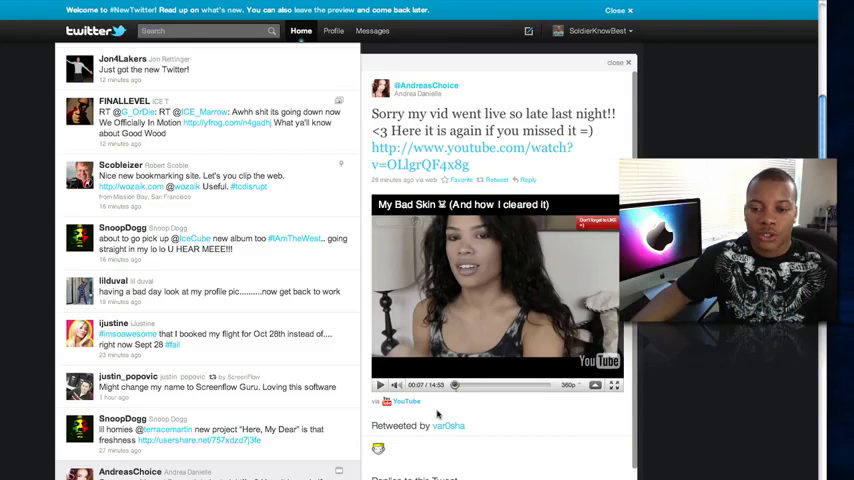
scroll(down, 3)
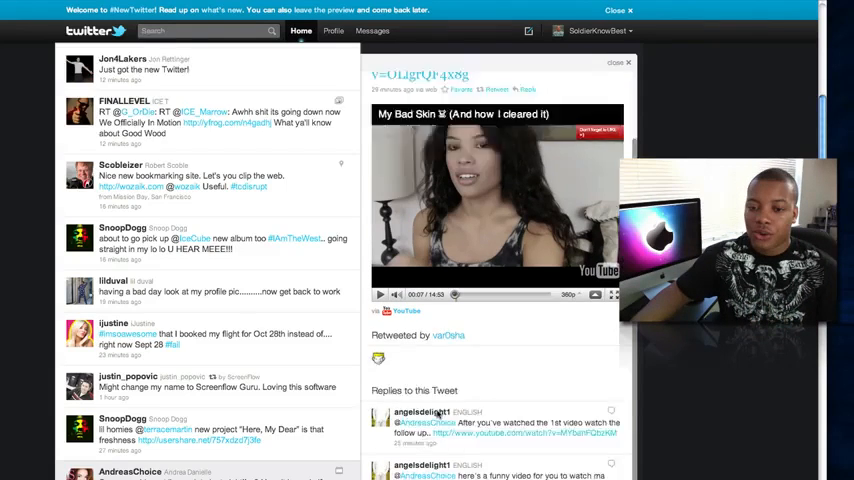
scroll(down, 3)
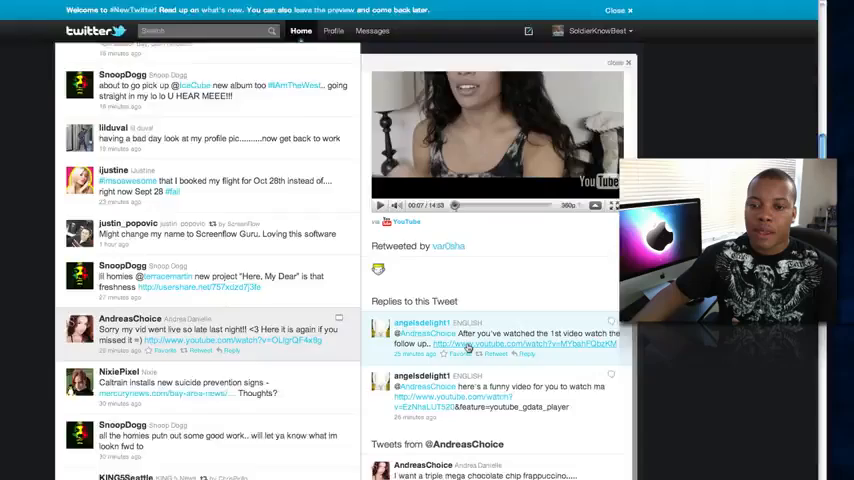
- Browse another tweet's details and replies, then go to the account's own Profile page
scroll(down, 3)
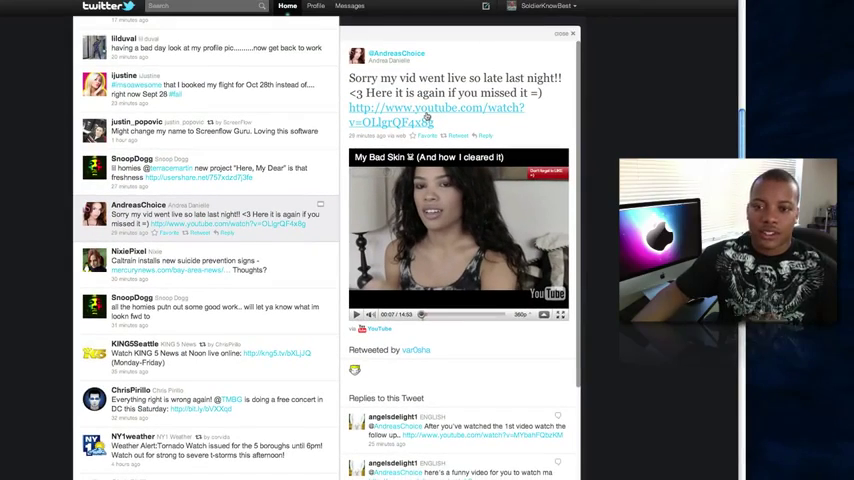
mouse_move(420, 122)
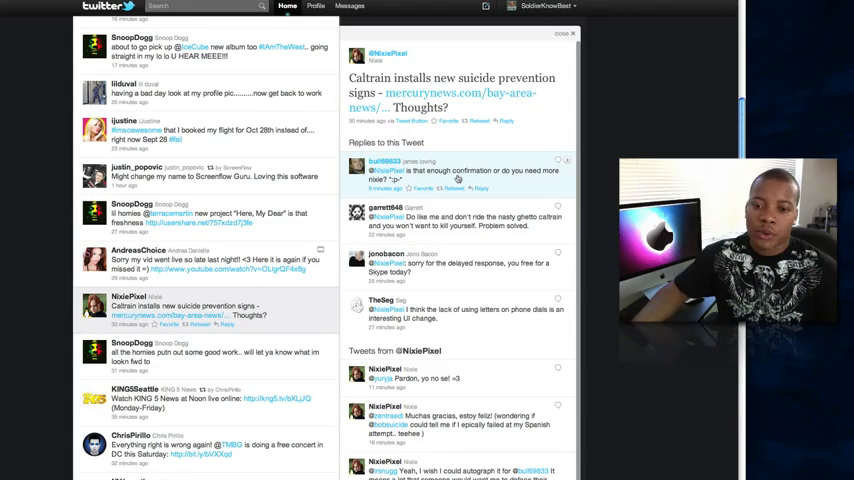
scroll(down, 3)
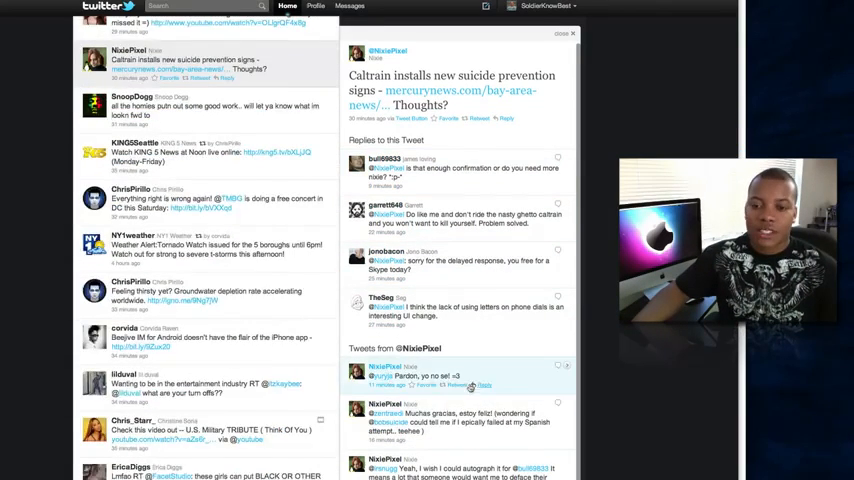
scroll(up, 3)
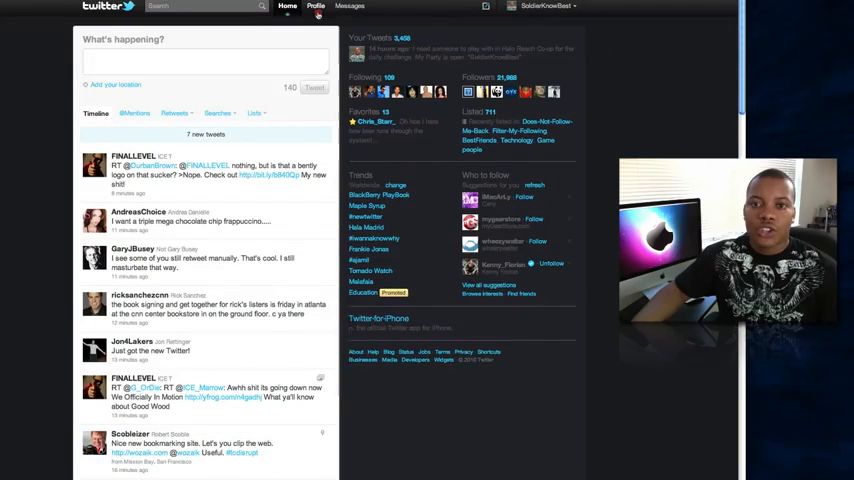
click(316, 8)
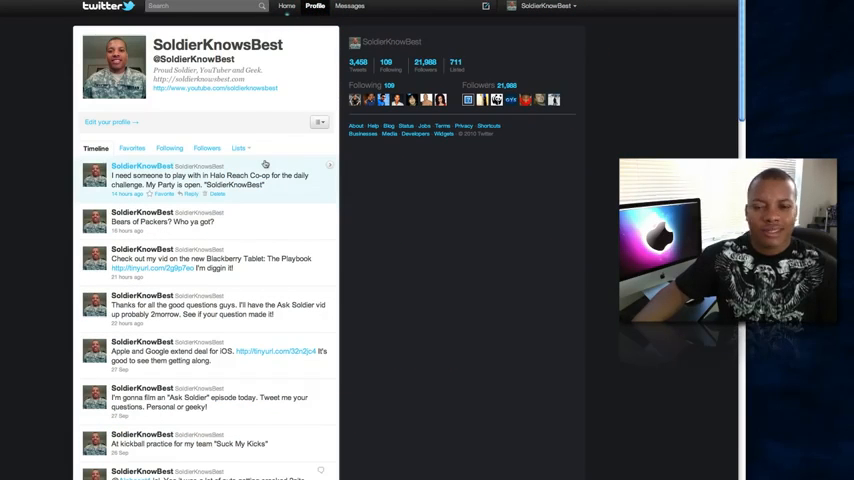
mouse_move(184, 228)
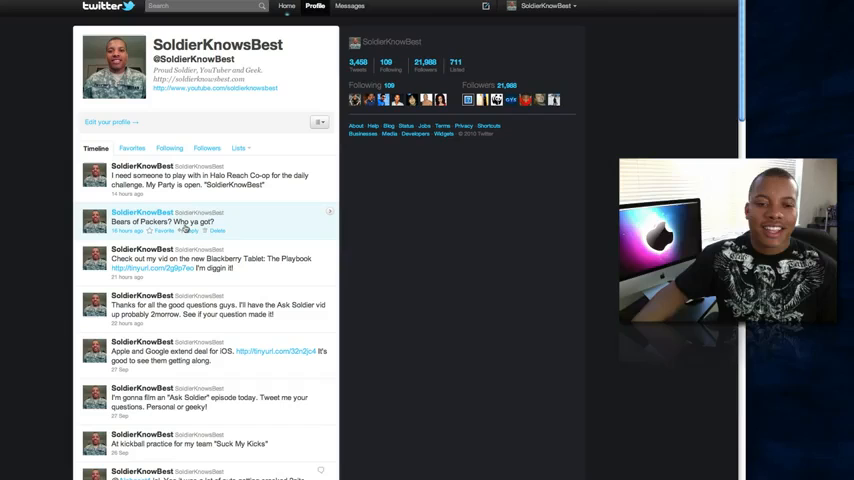